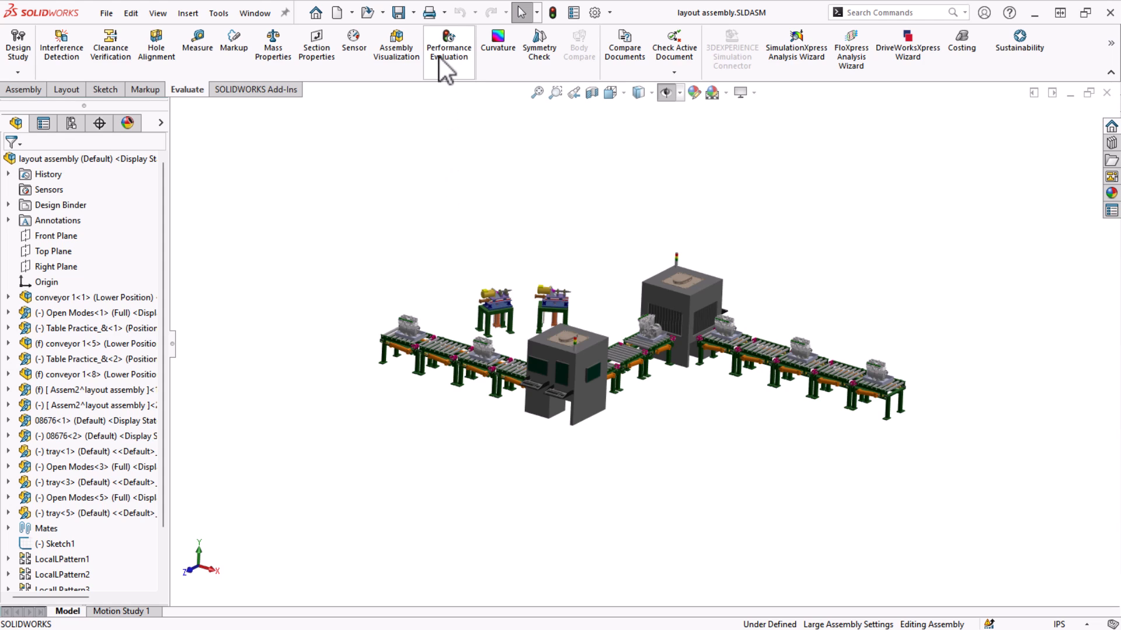
- Evaluate the layout assembly's performance and review the display triangle counts
click(449, 45)
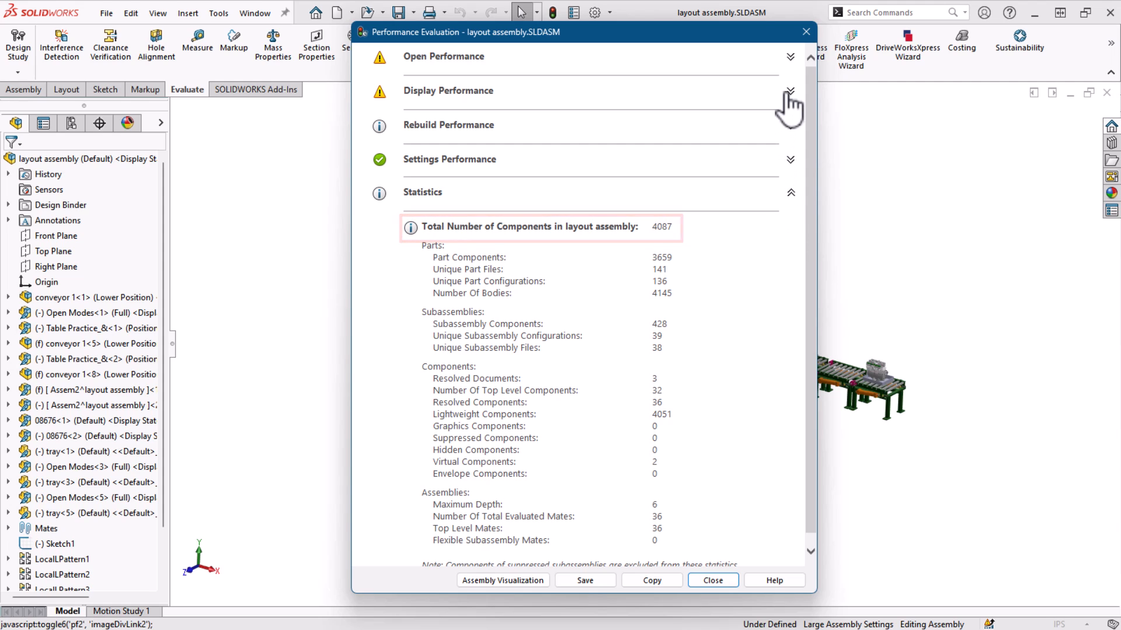
click(791, 89)
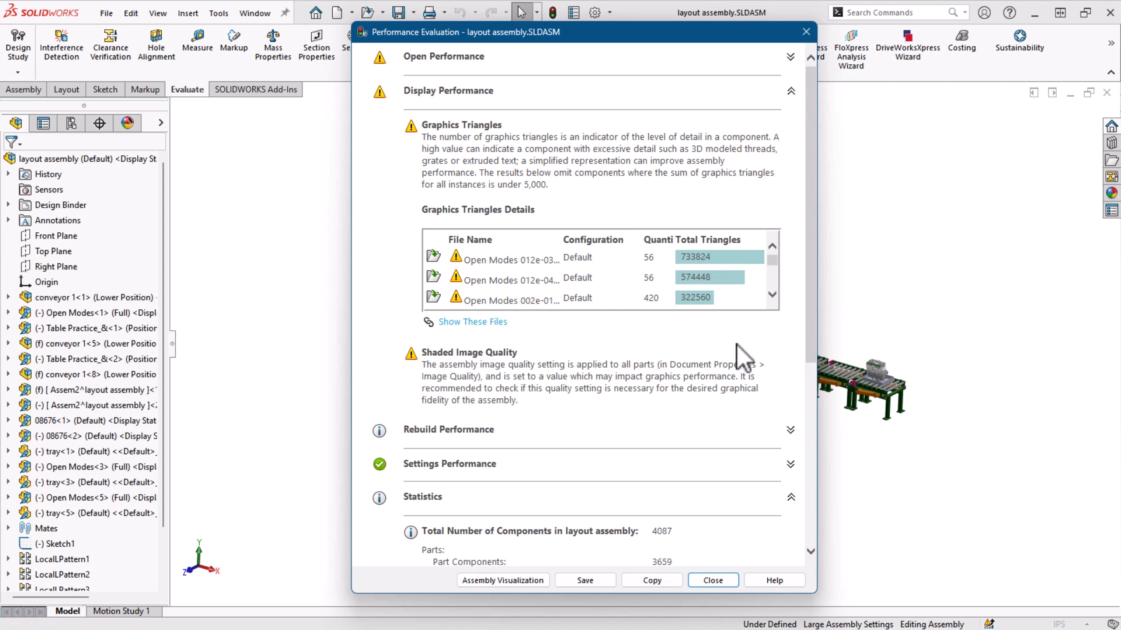
click(713, 580)
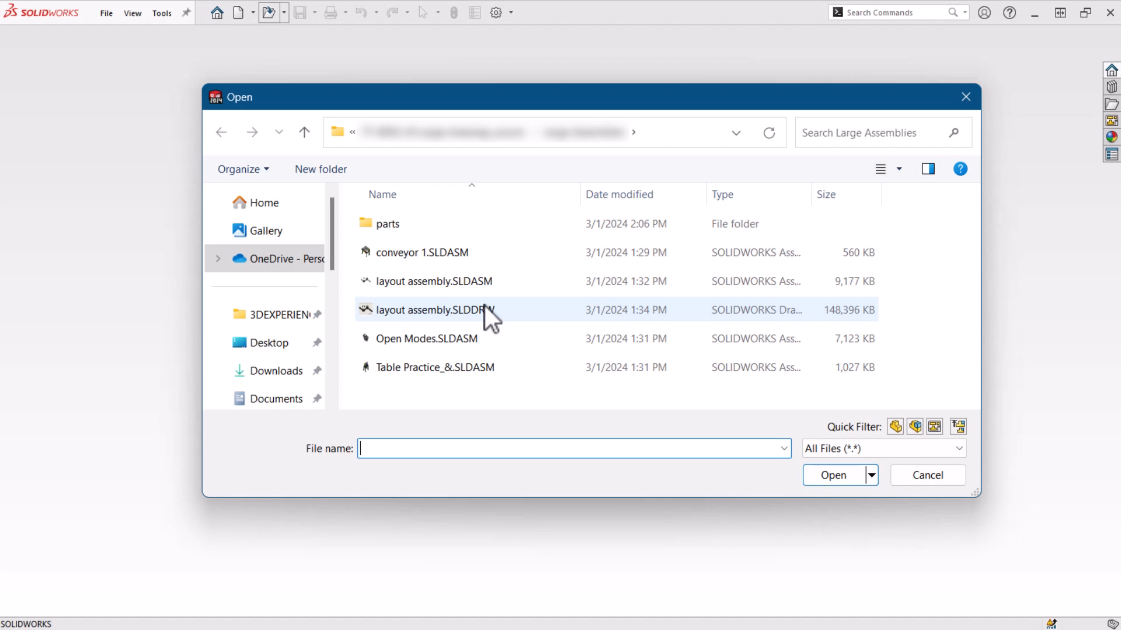
- Open layout assembly.SLDDRW in Resolved mode, landing on the Top level Iso sheet
click(433, 310)
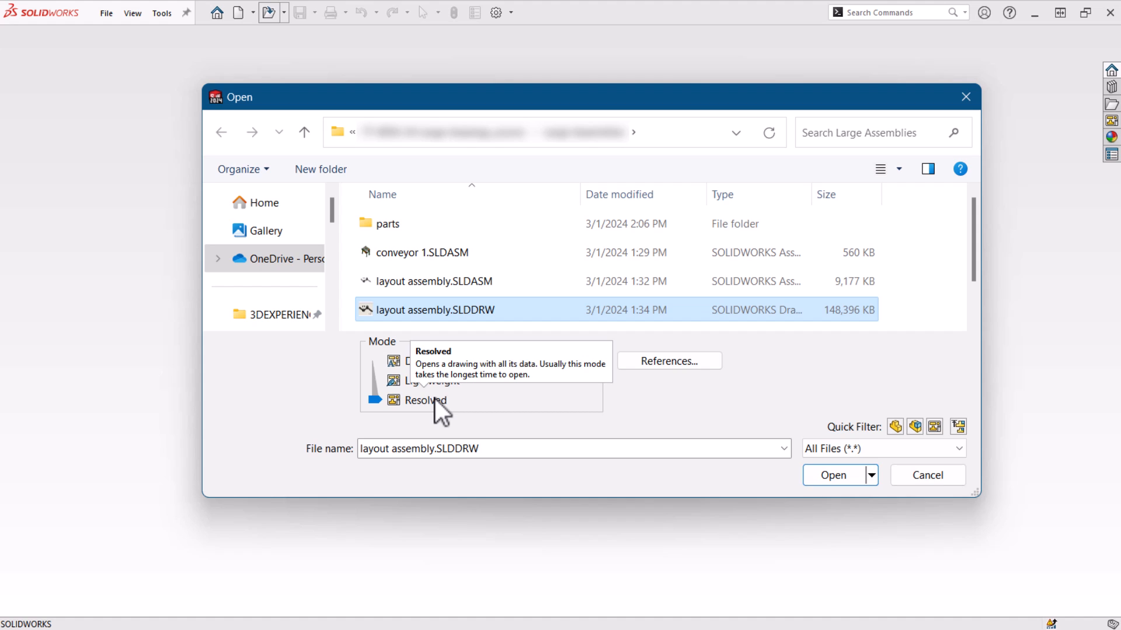
click(833, 476)
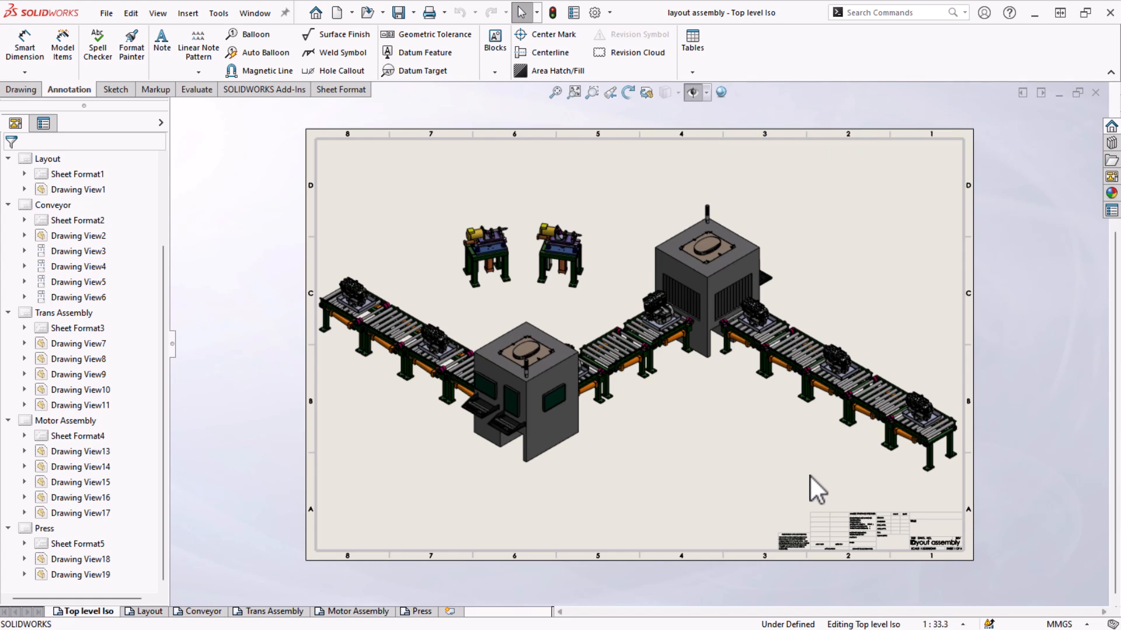
click(148, 612)
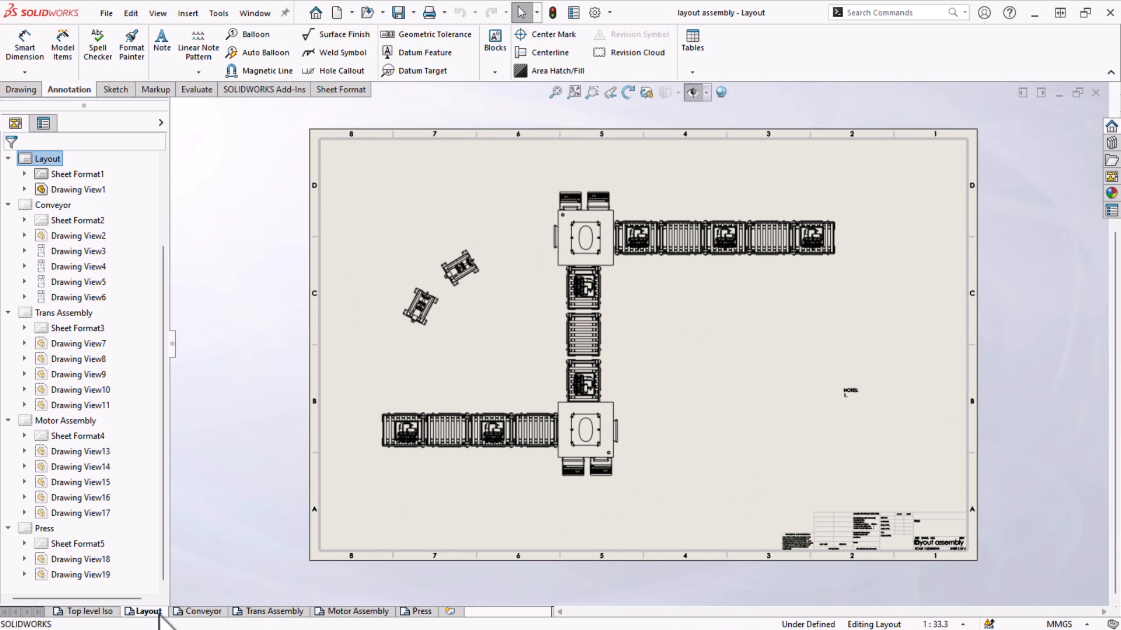
click(86, 612)
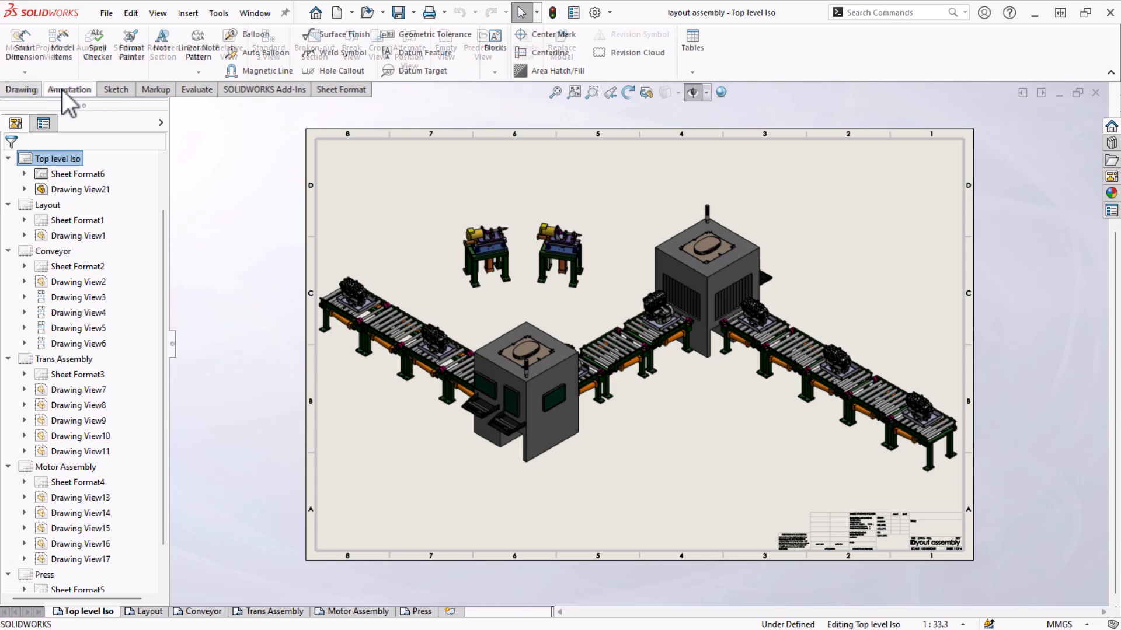
click(115, 89)
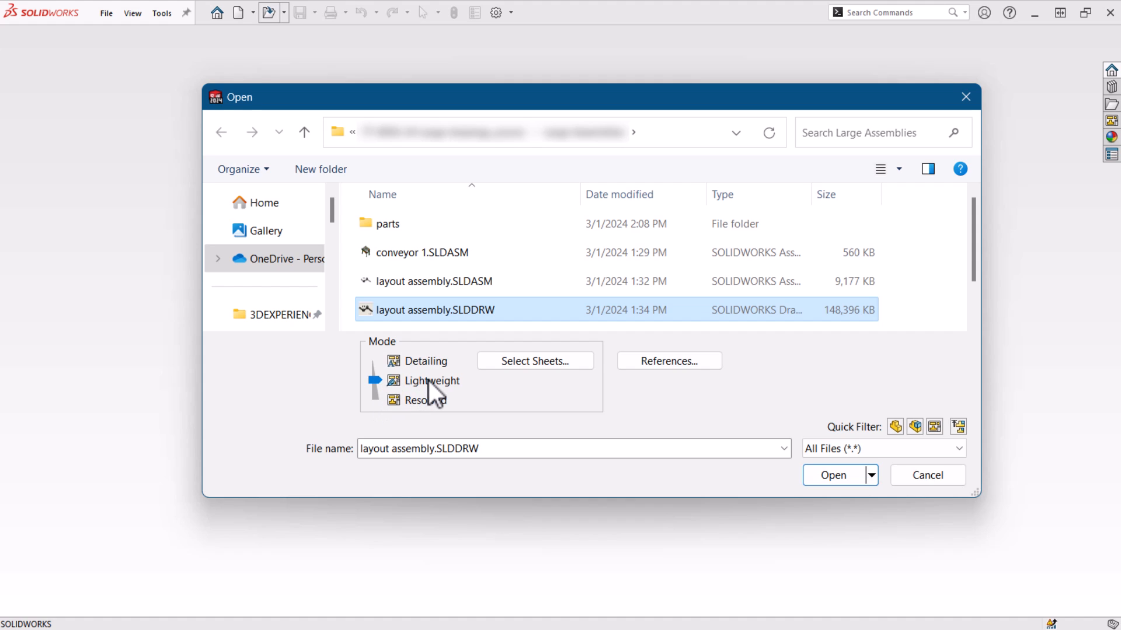
mouse_move(432, 389)
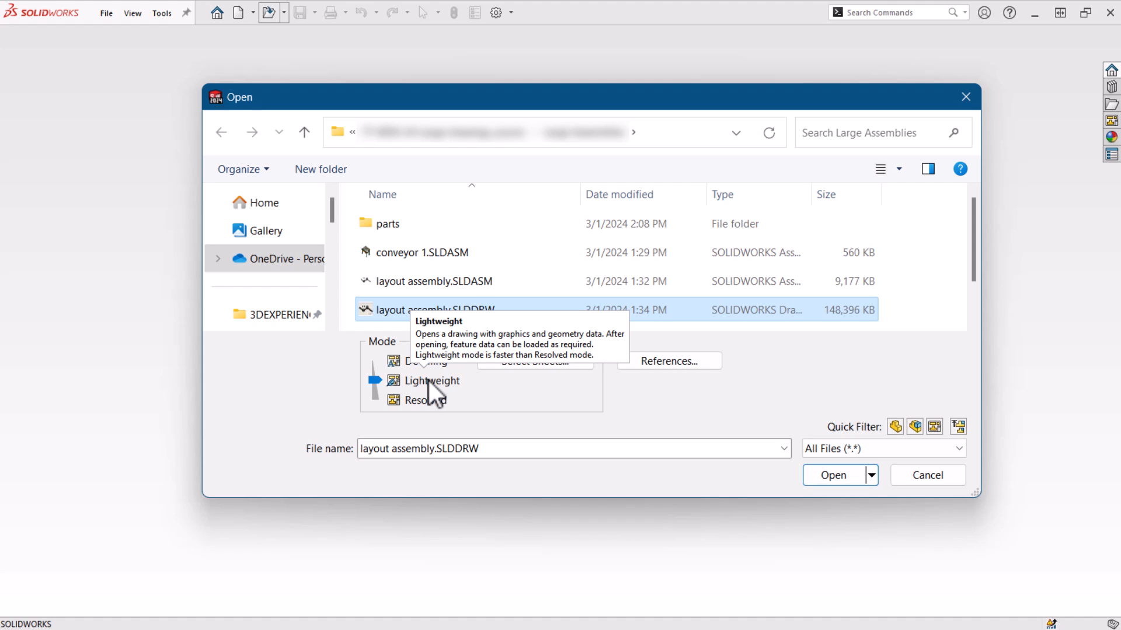
mouse_move(831, 476)
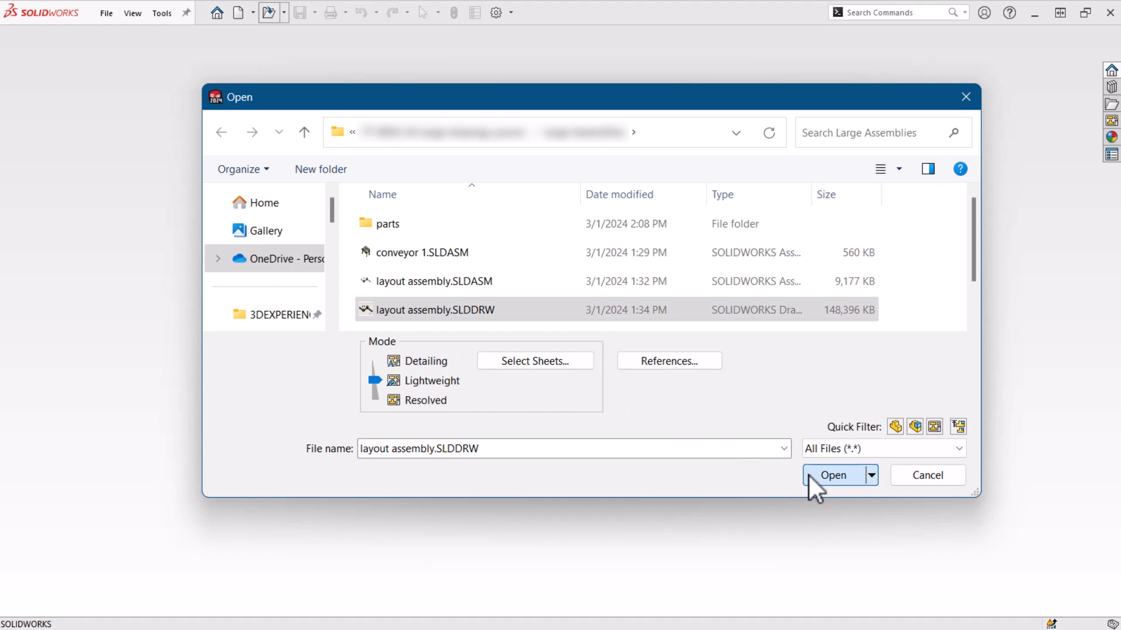
- Reopen layout assembly.SLDDRW in Lightweight mode, taking 40 seconds to load
click(832, 475)
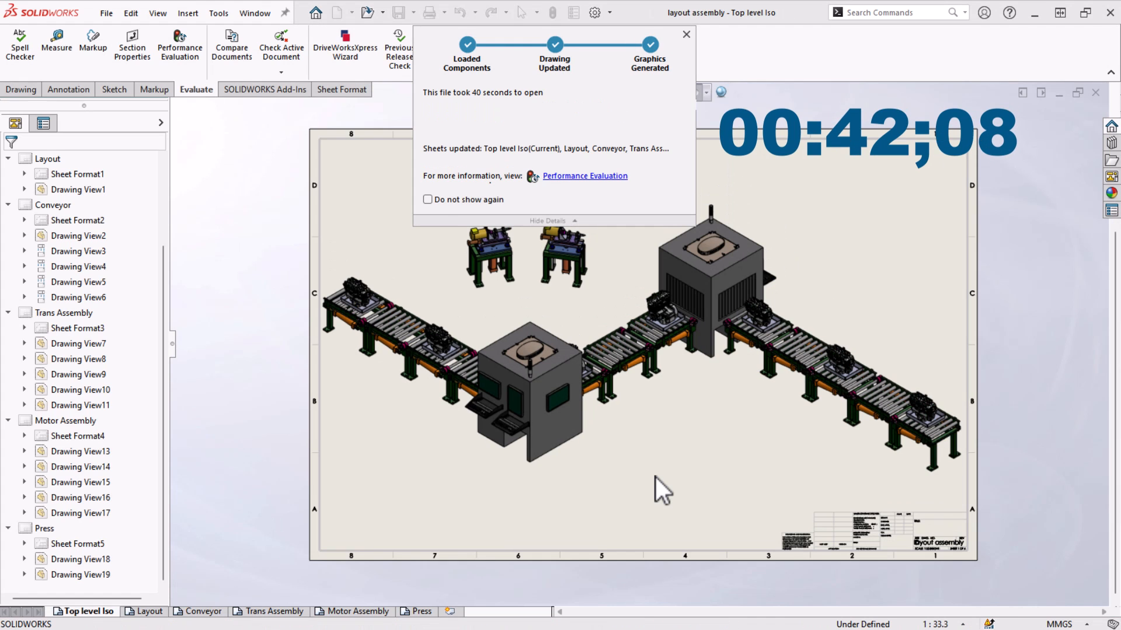
- Dismiss the 40-second open-time summary and close the lightweight drawing
click(687, 33)
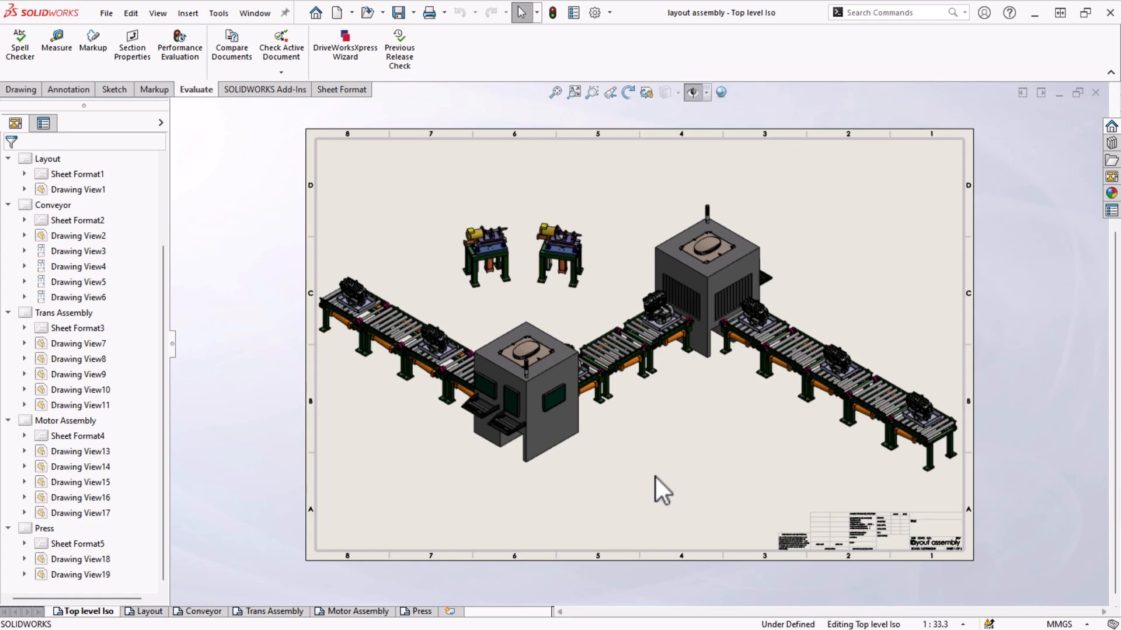
click(364, 12)
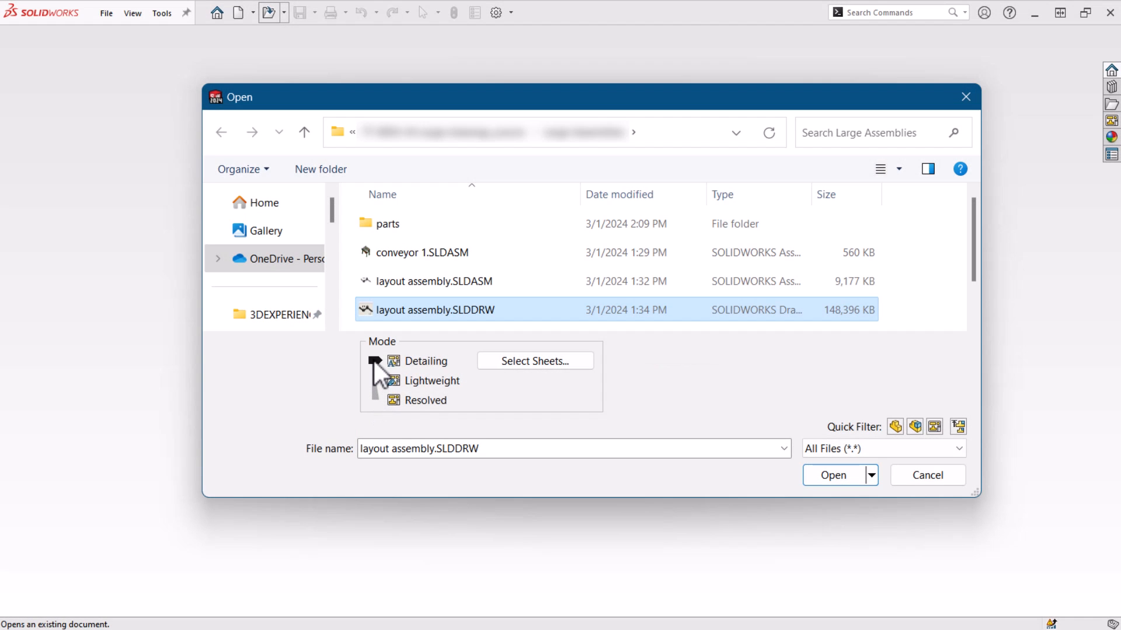
- Open layout assembly.SLDDRW in Detailing mode with the Annotation commands showing
click(833, 475)
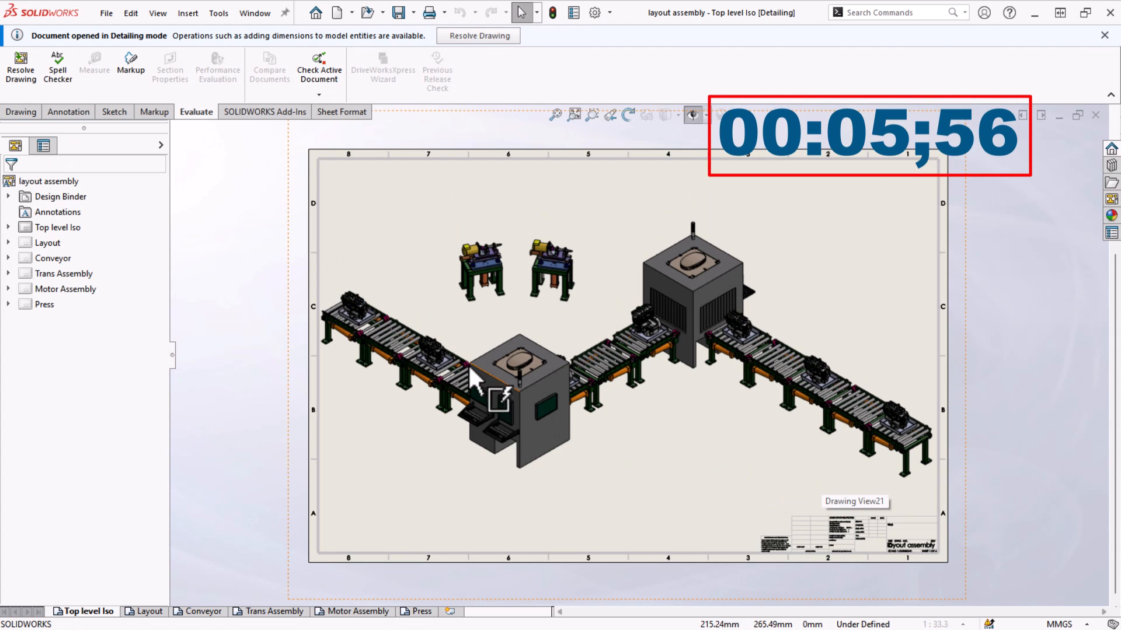
click(21, 111)
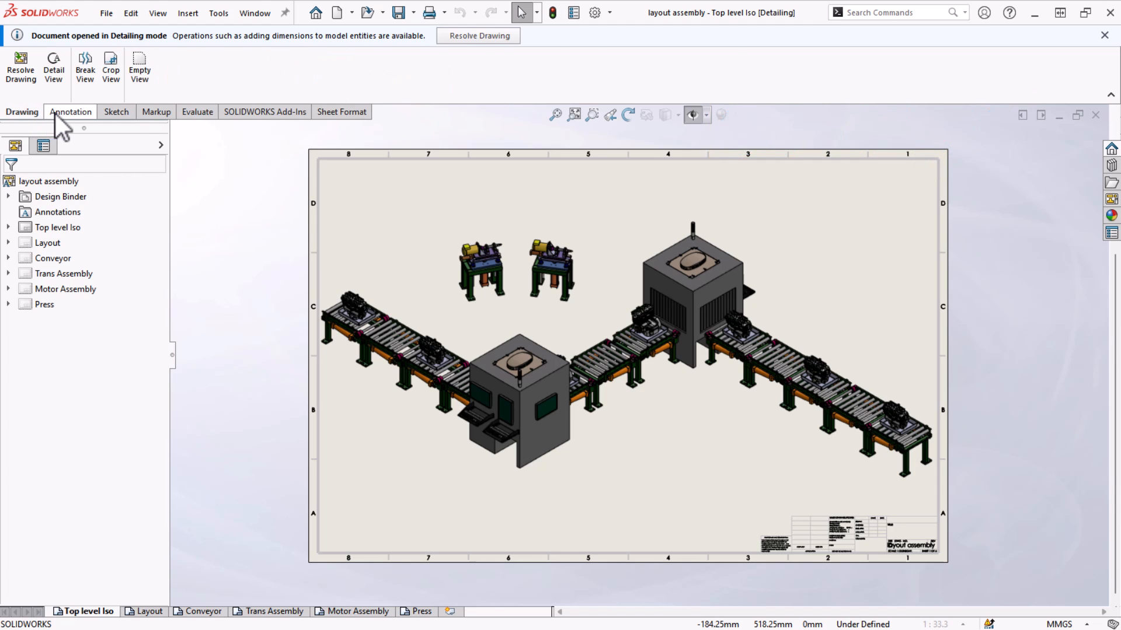
click(70, 112)
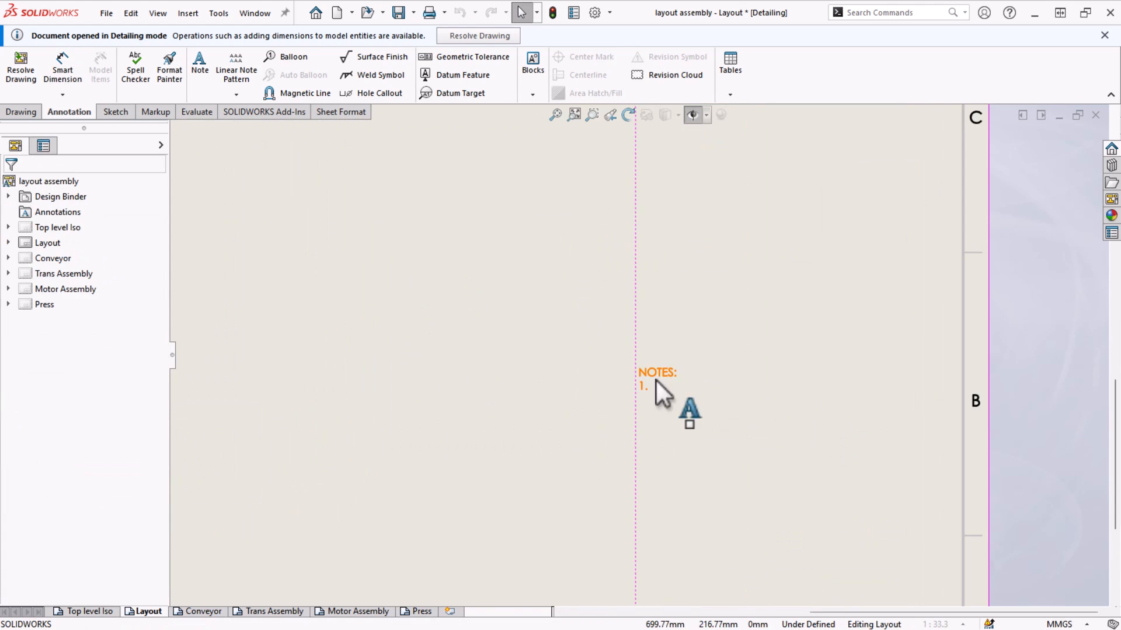
- Add 'NEED 220V 3PHASE POWER' and 'AIR DROPS' lines to the Layout sheet NOTES
text(NEED 220V)
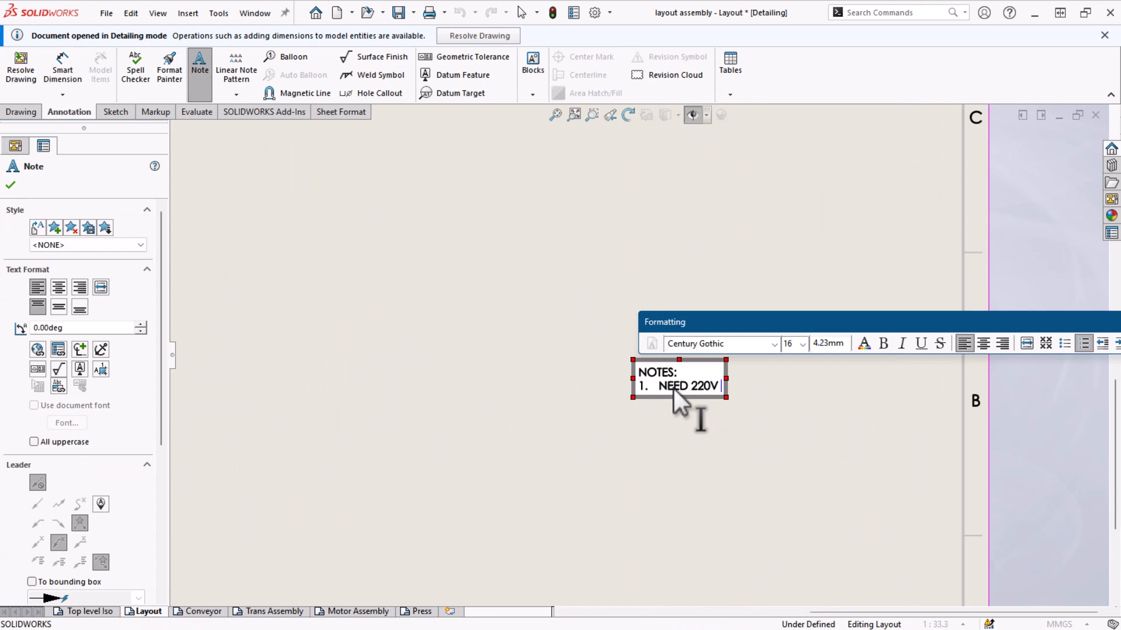
text(3PHASE POWER)
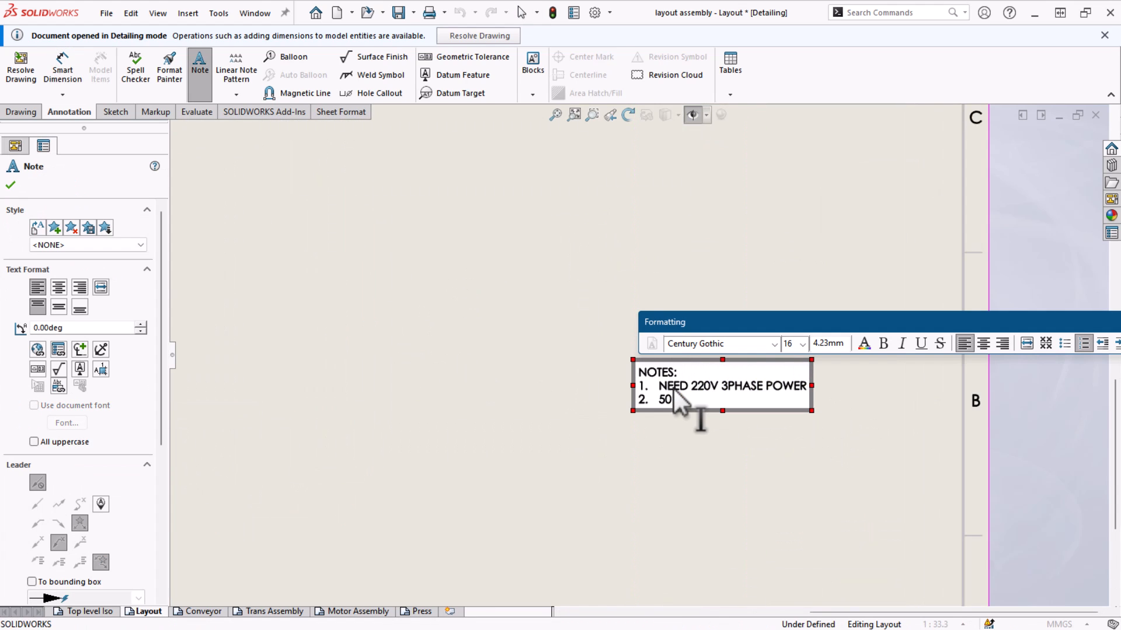
text(AIR DROPS)
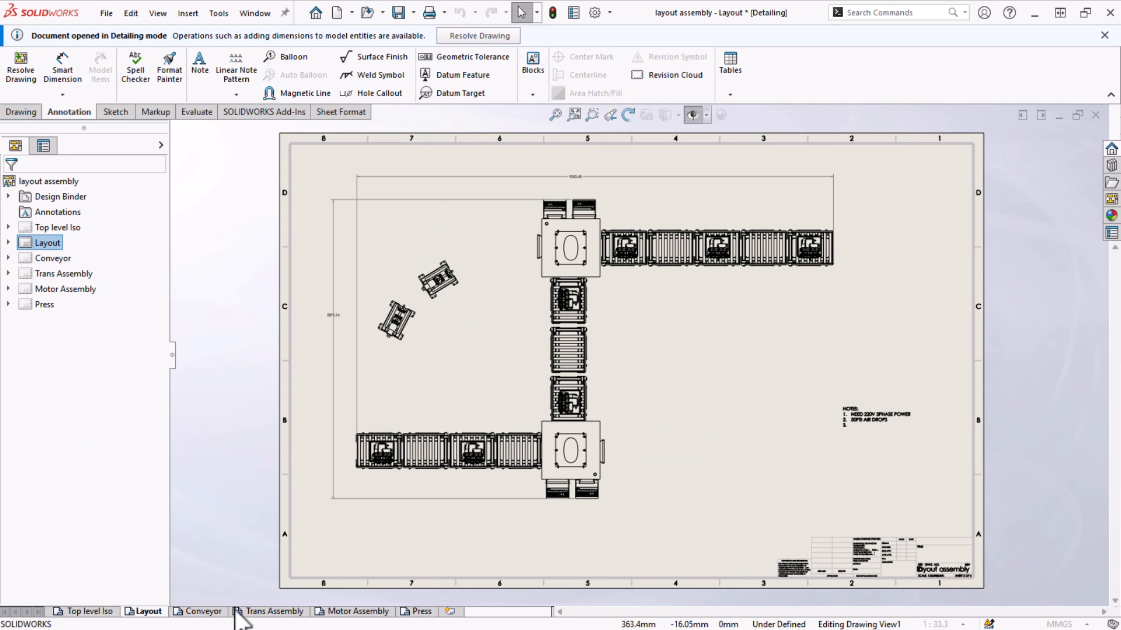
- View the Conveyor sheet, then return to the Top level Iso sheet
click(200, 611)
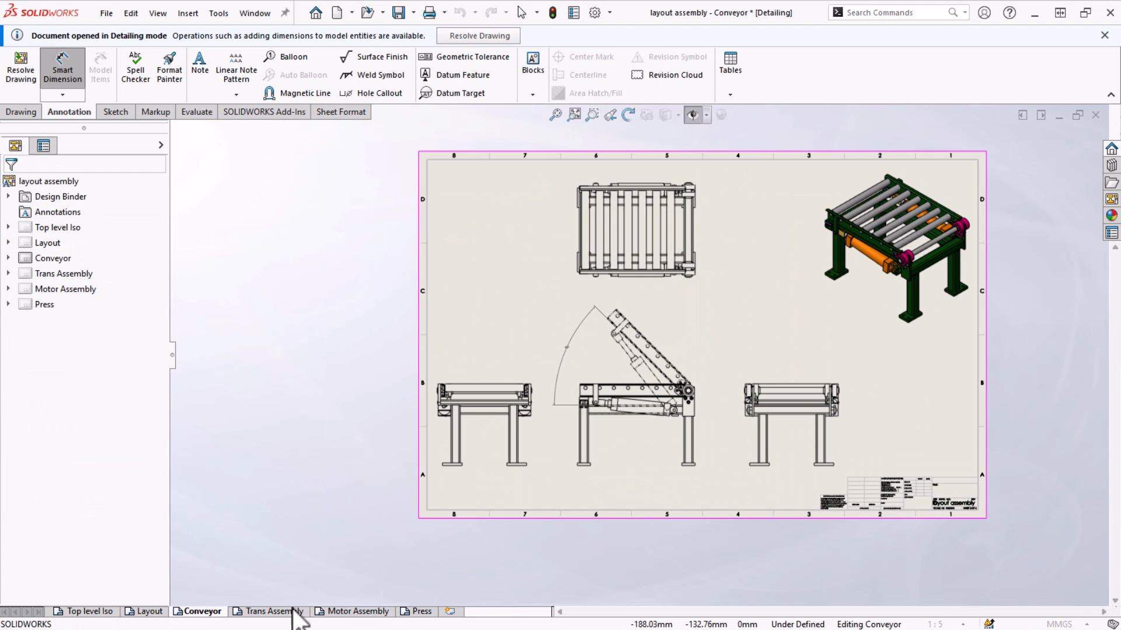
click(84, 611)
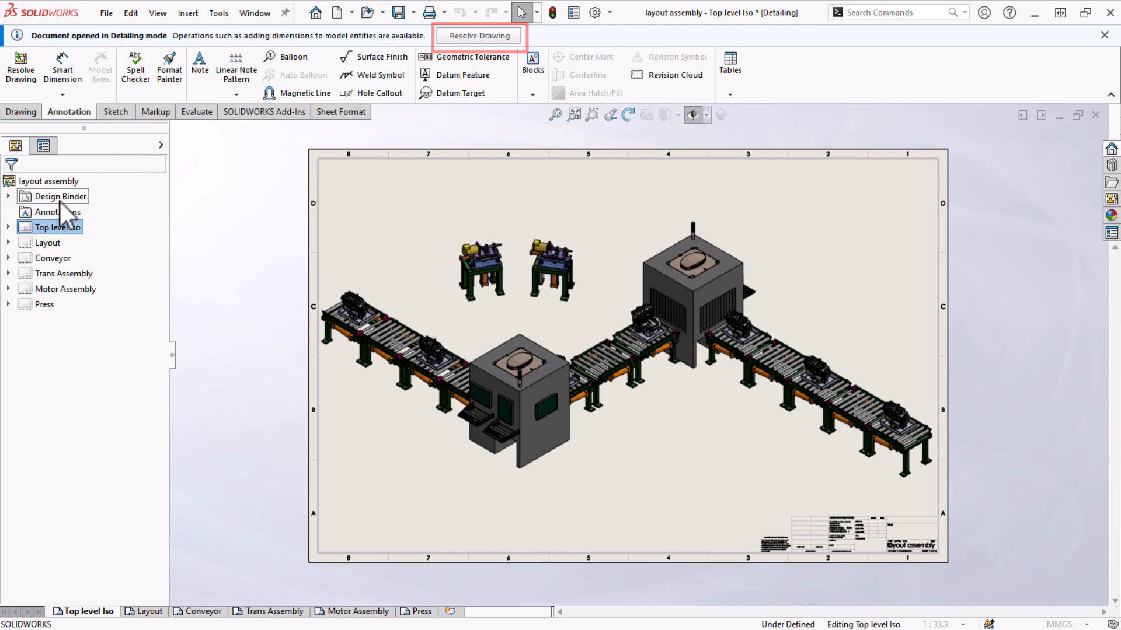
- Resolve all sheets and views from the top drawing node's Resolve Drawing option
right_click(46, 181)
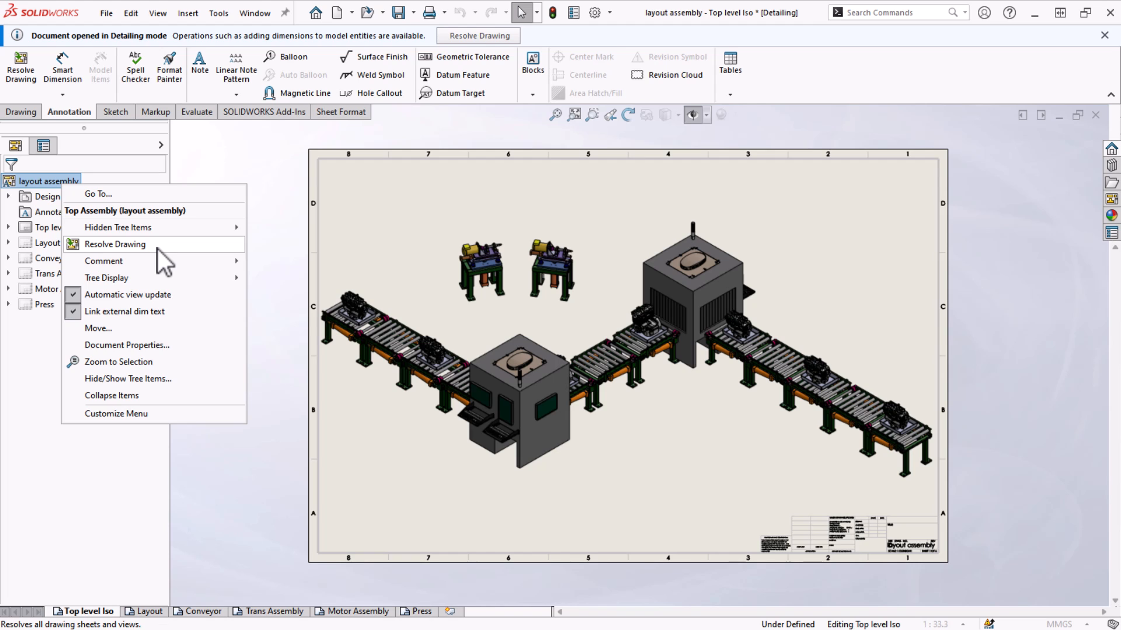
click(275, 233)
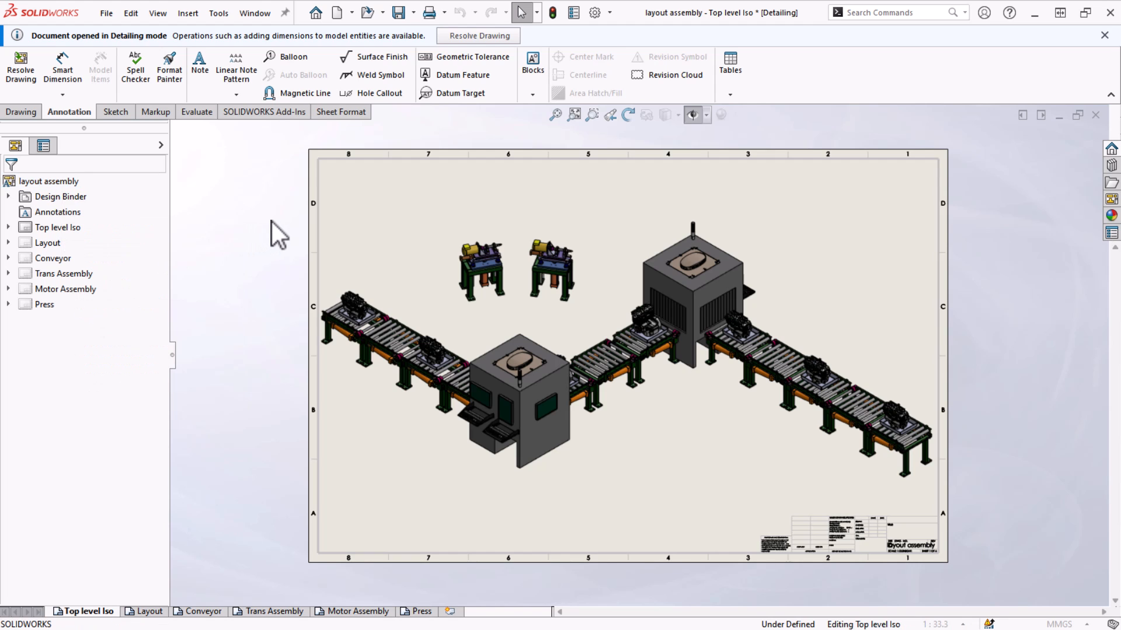